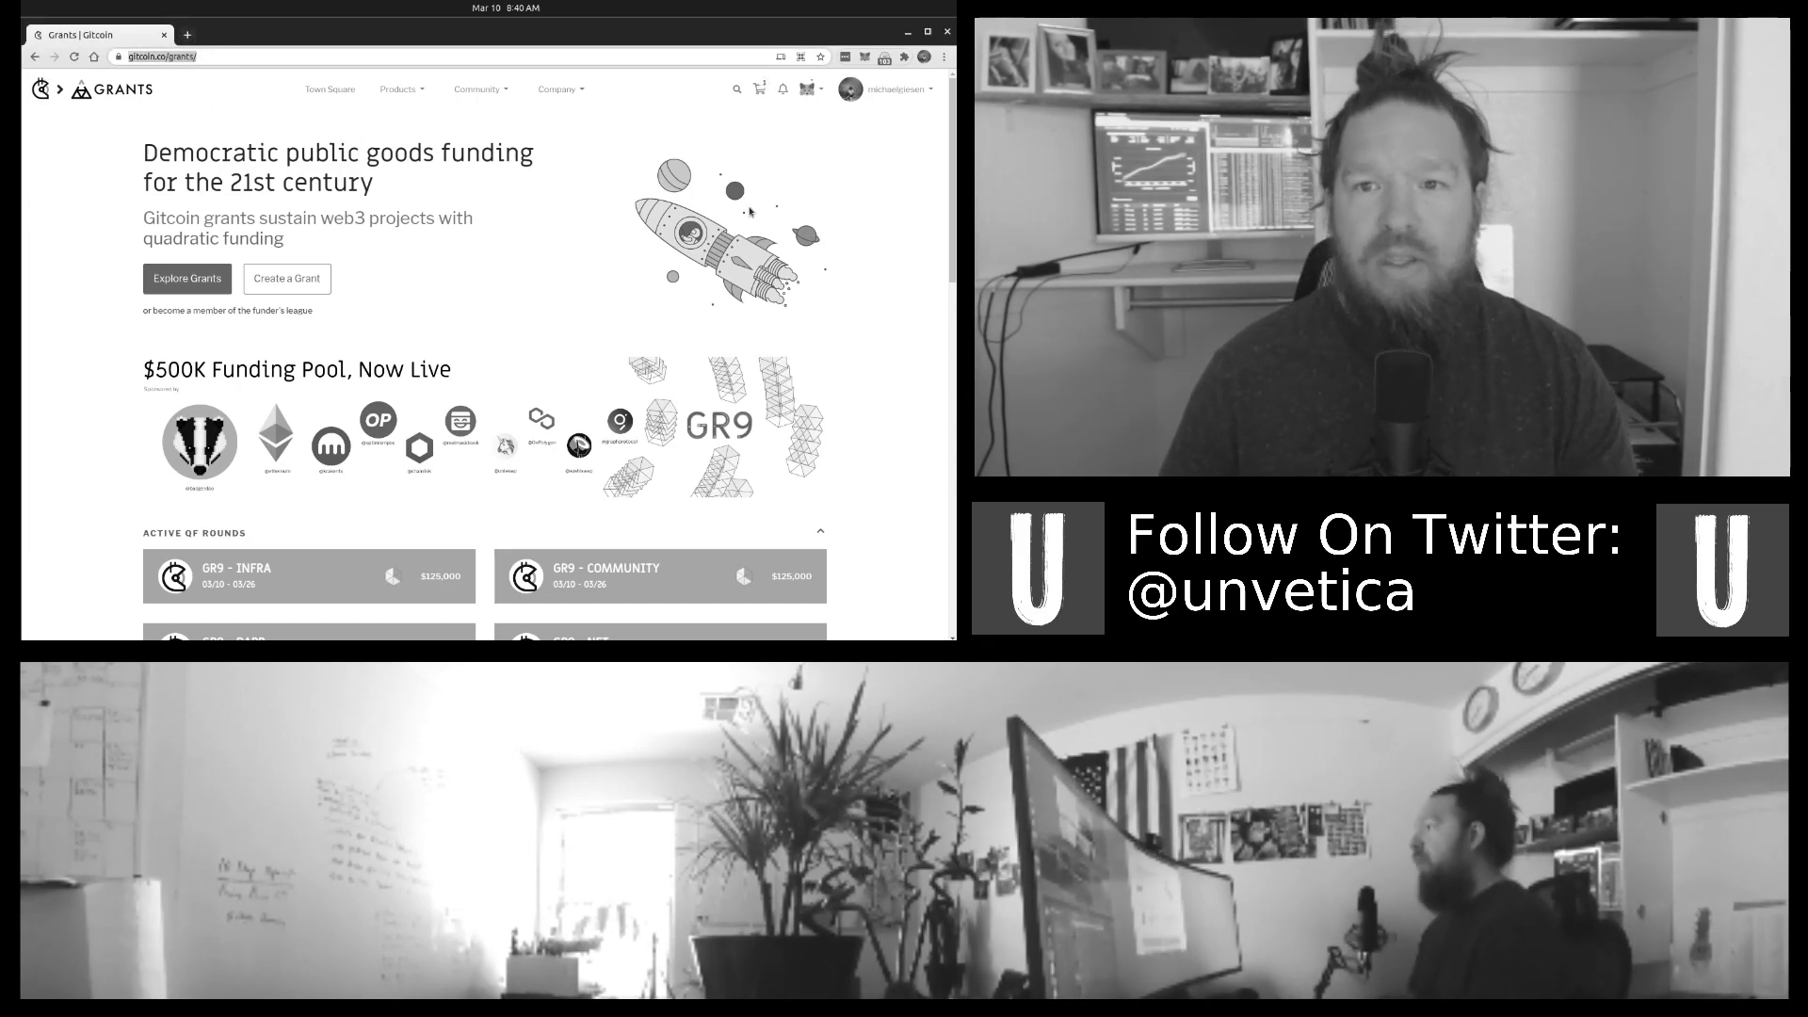
Step: Search Gitcoin for 'ethereum studymaster' to surface the Ethereum Studymaster Platform grant
left_click(737, 89)
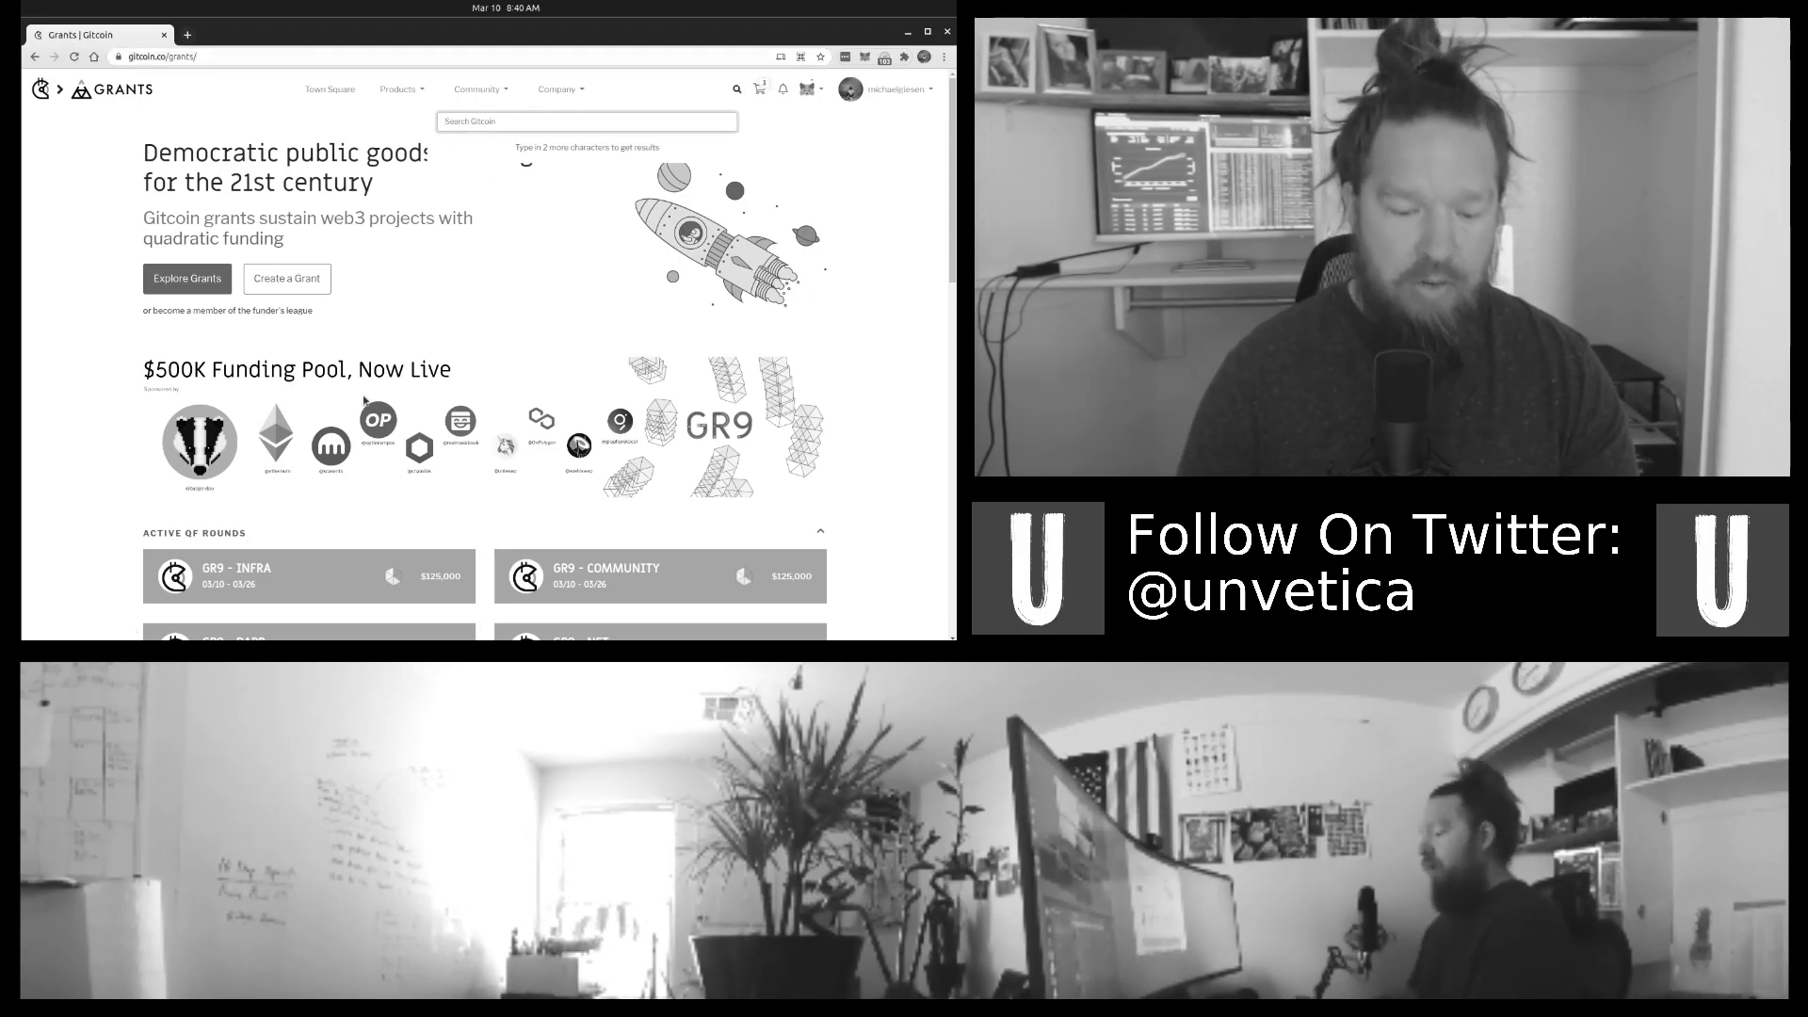
type("ethereum studymaster")
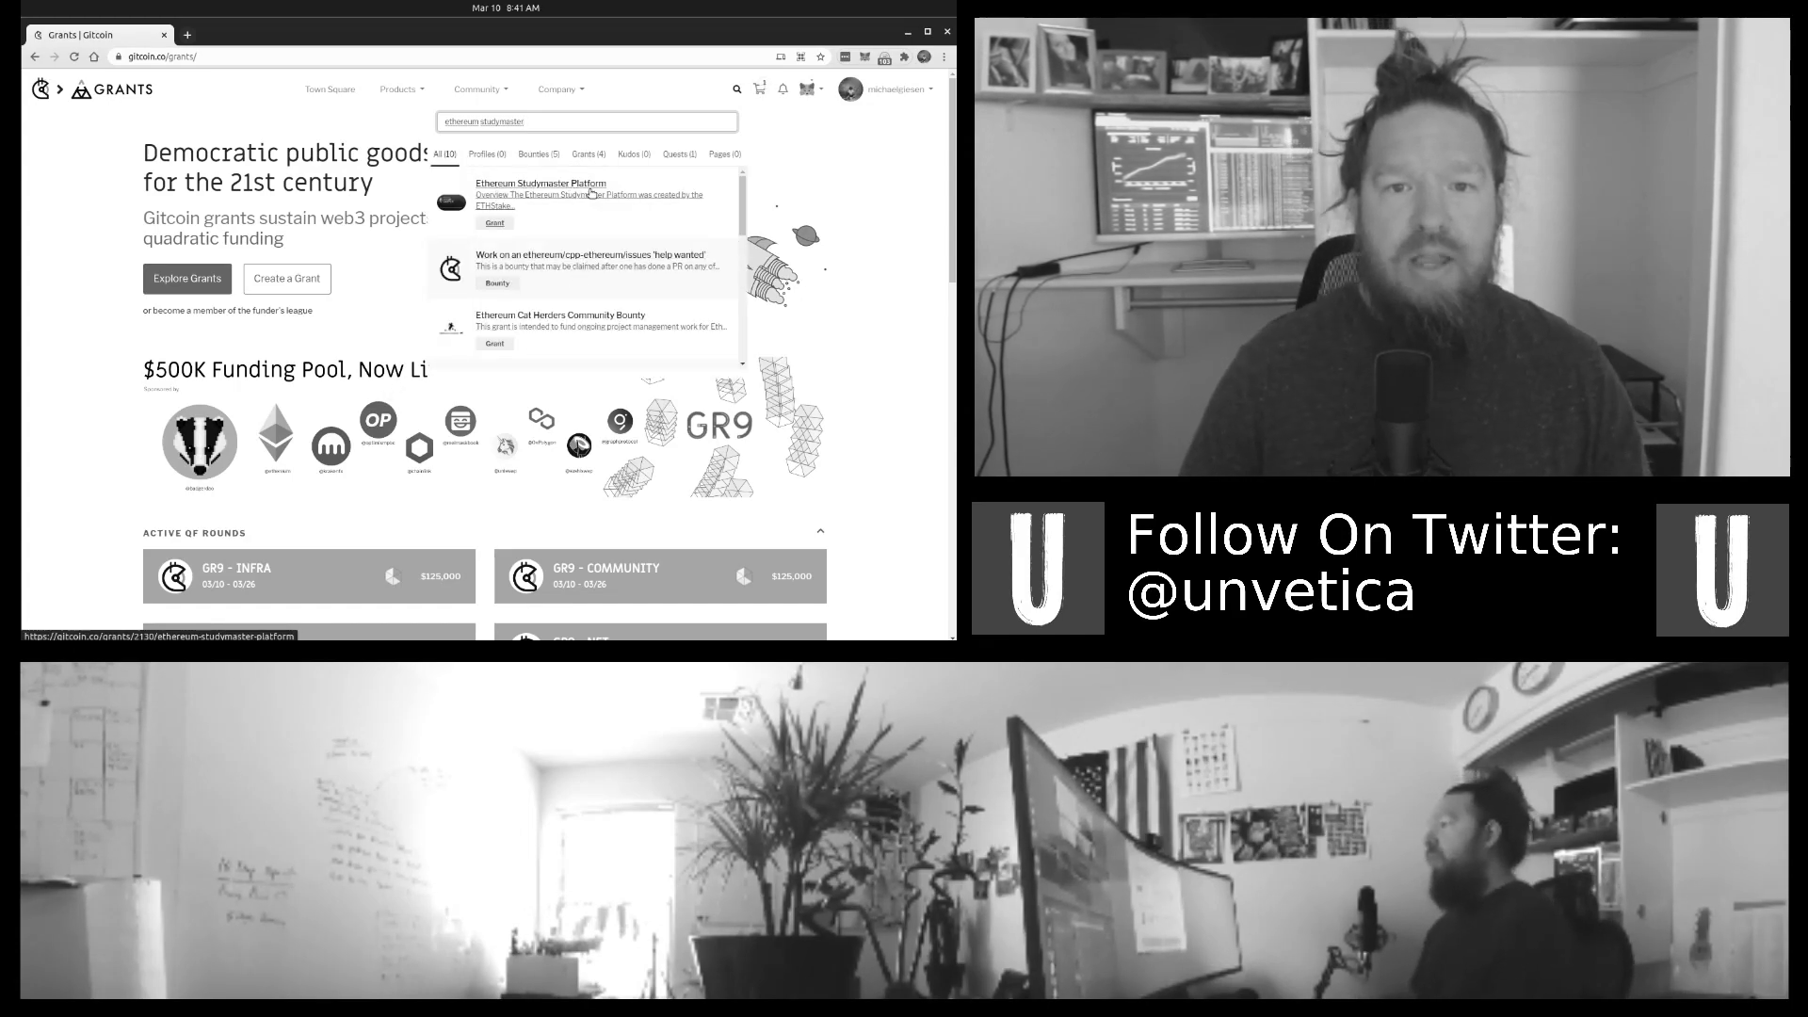
Step: View the Ethereum Studymaster Platform grant page and read through its description
left_click(542, 182)
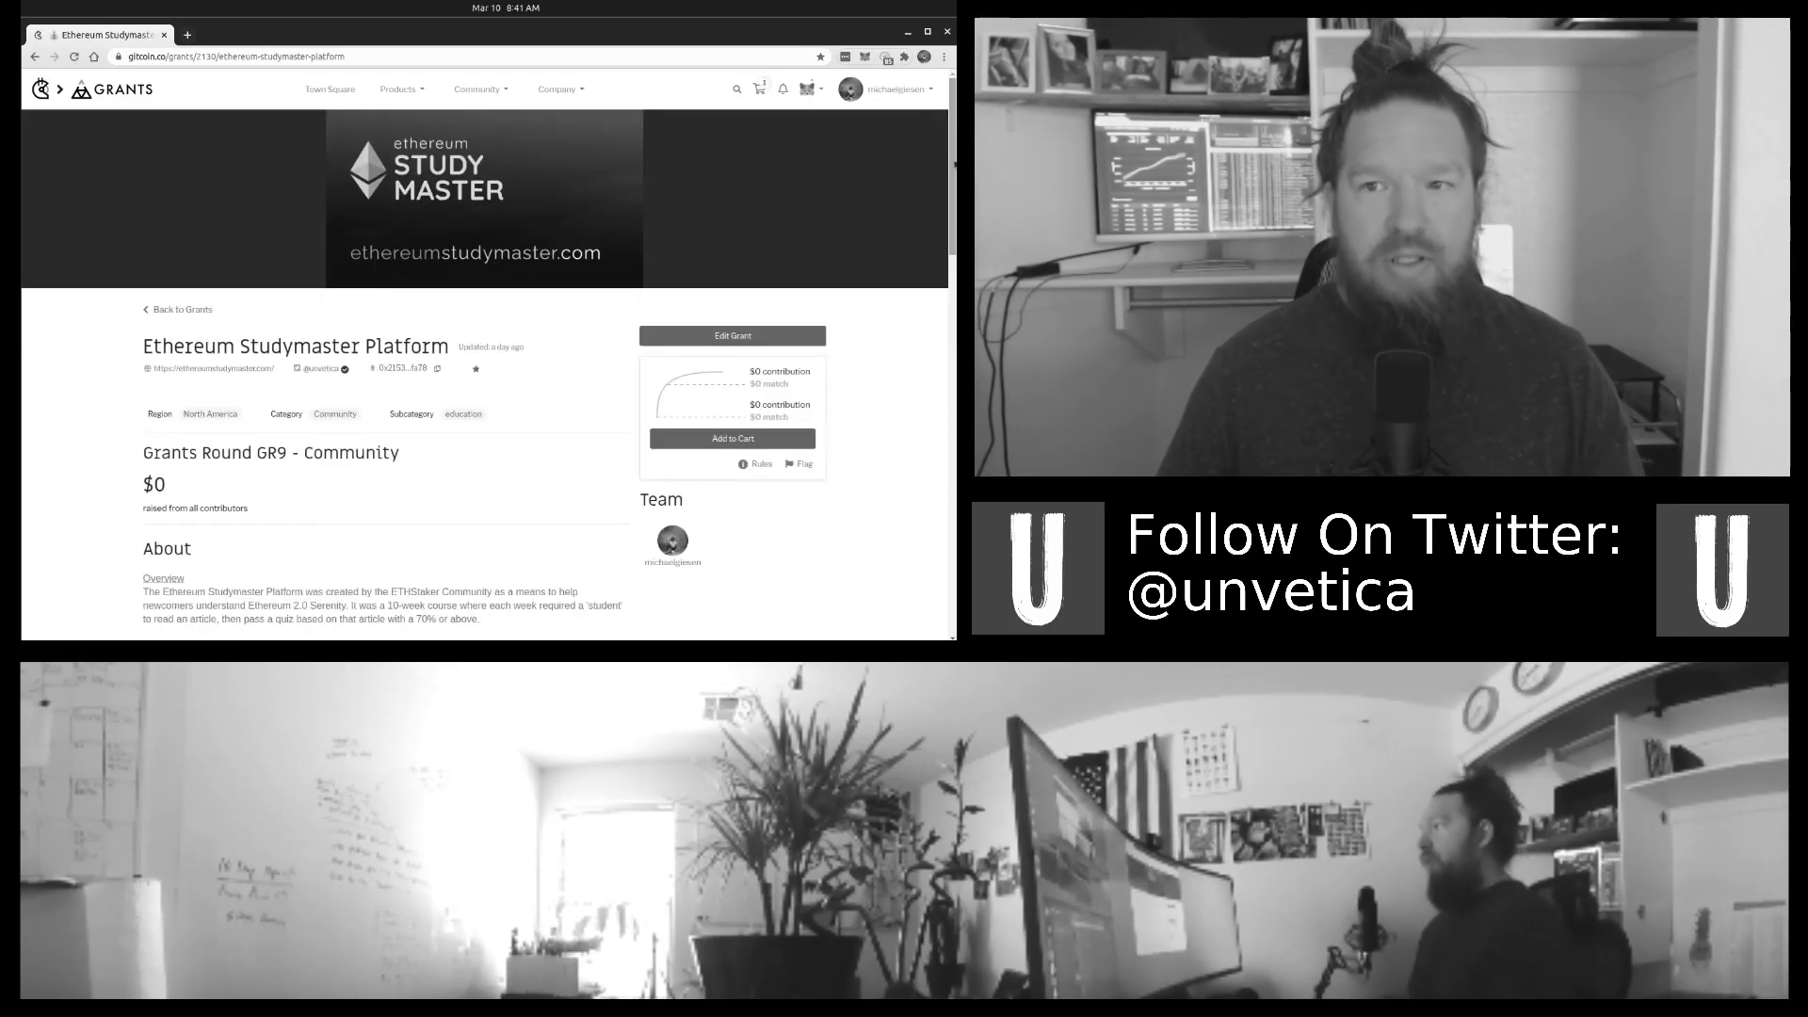
scroll("down", 3)
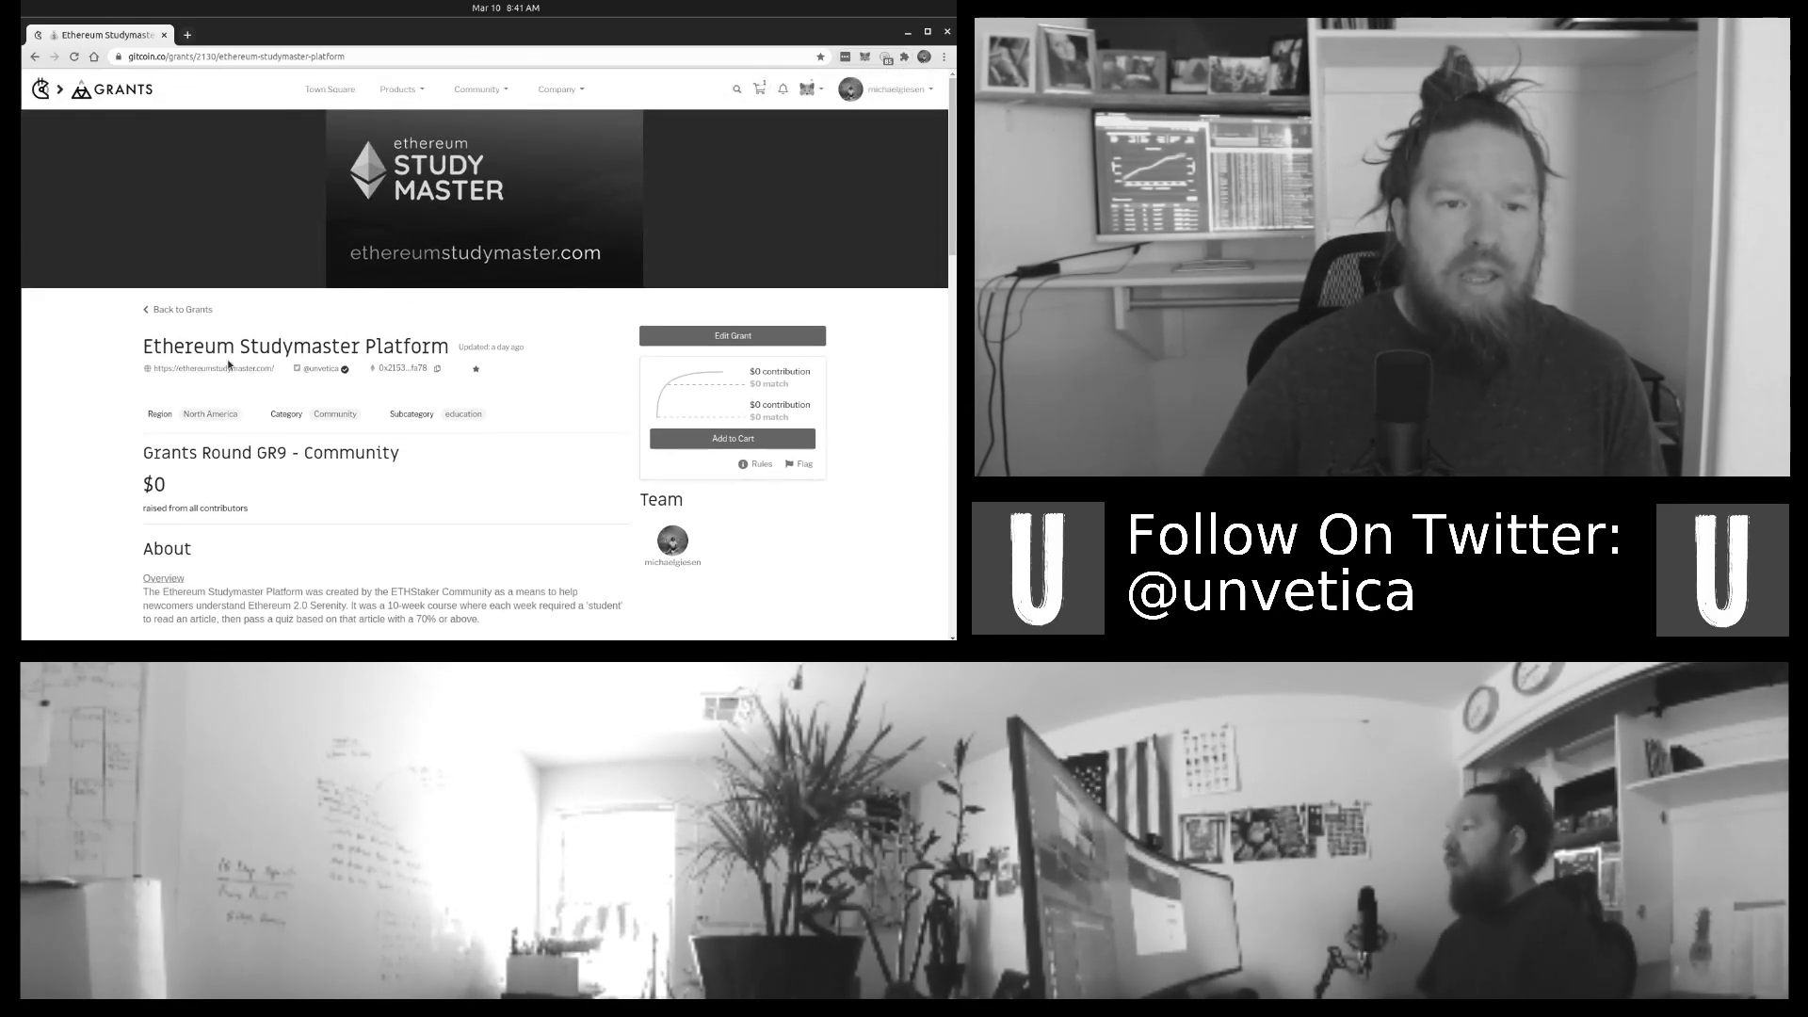
mouse_move(323, 368)
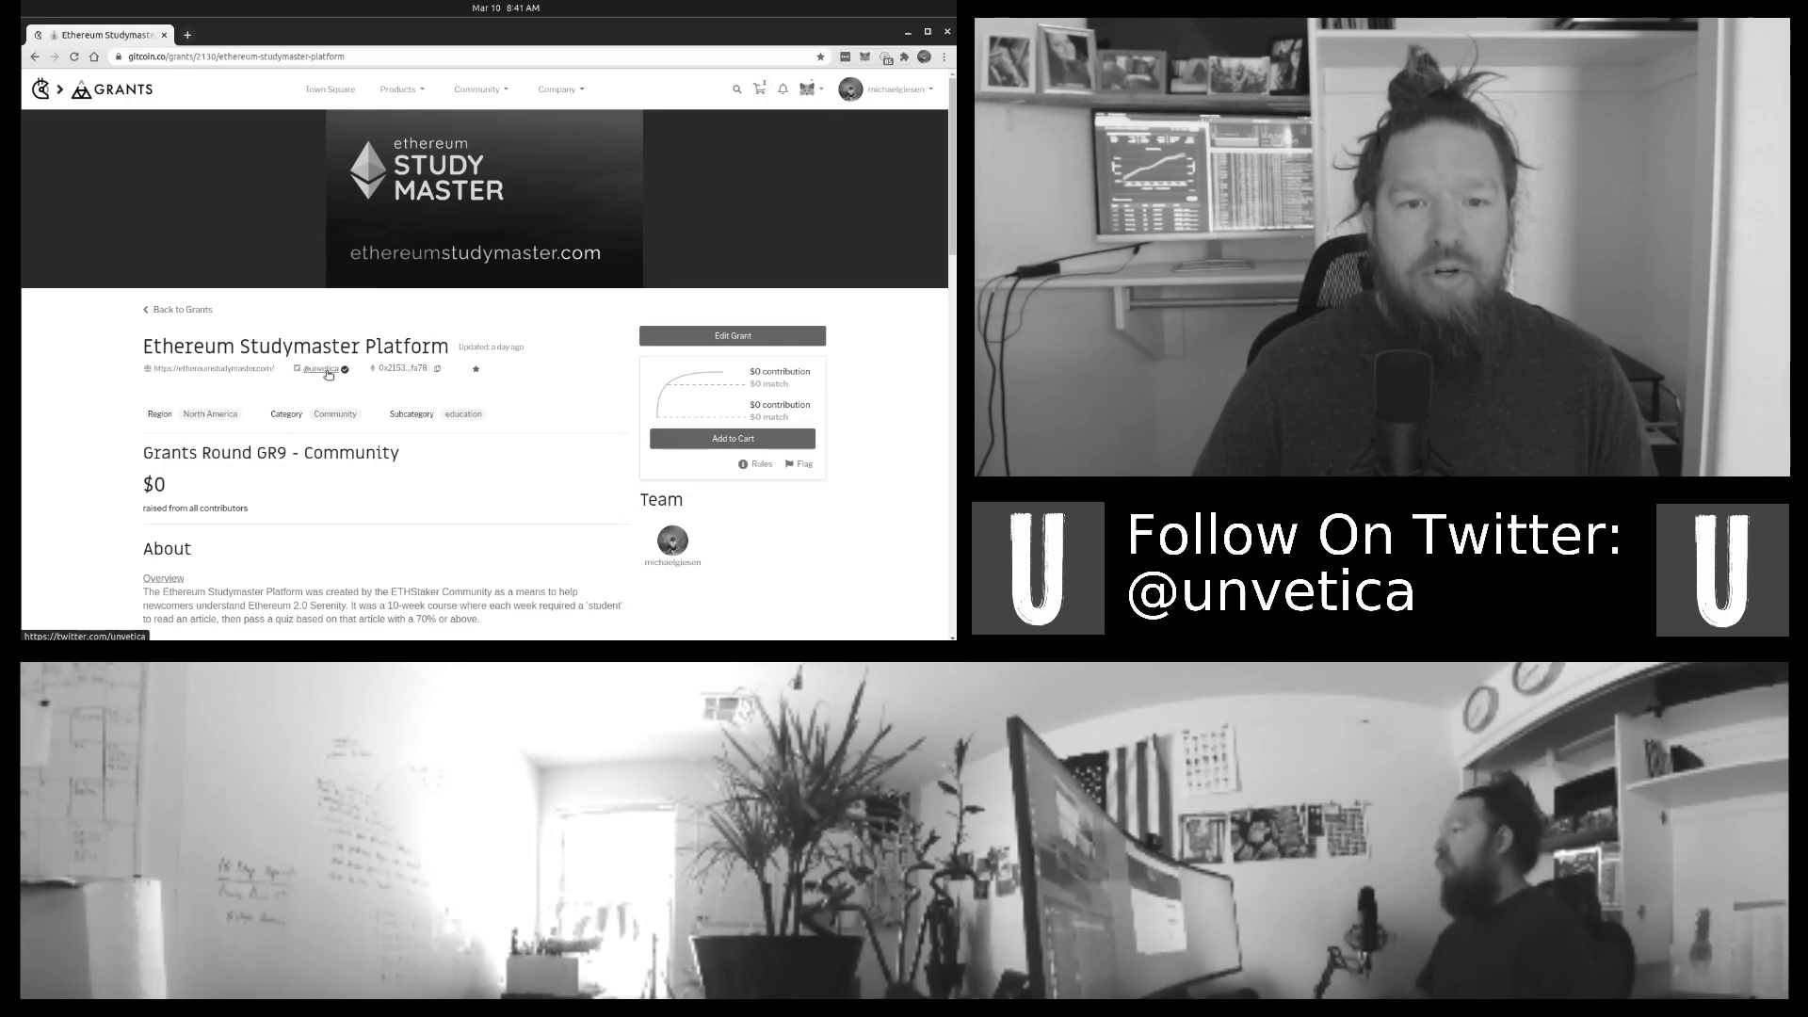
scroll("down", 3)
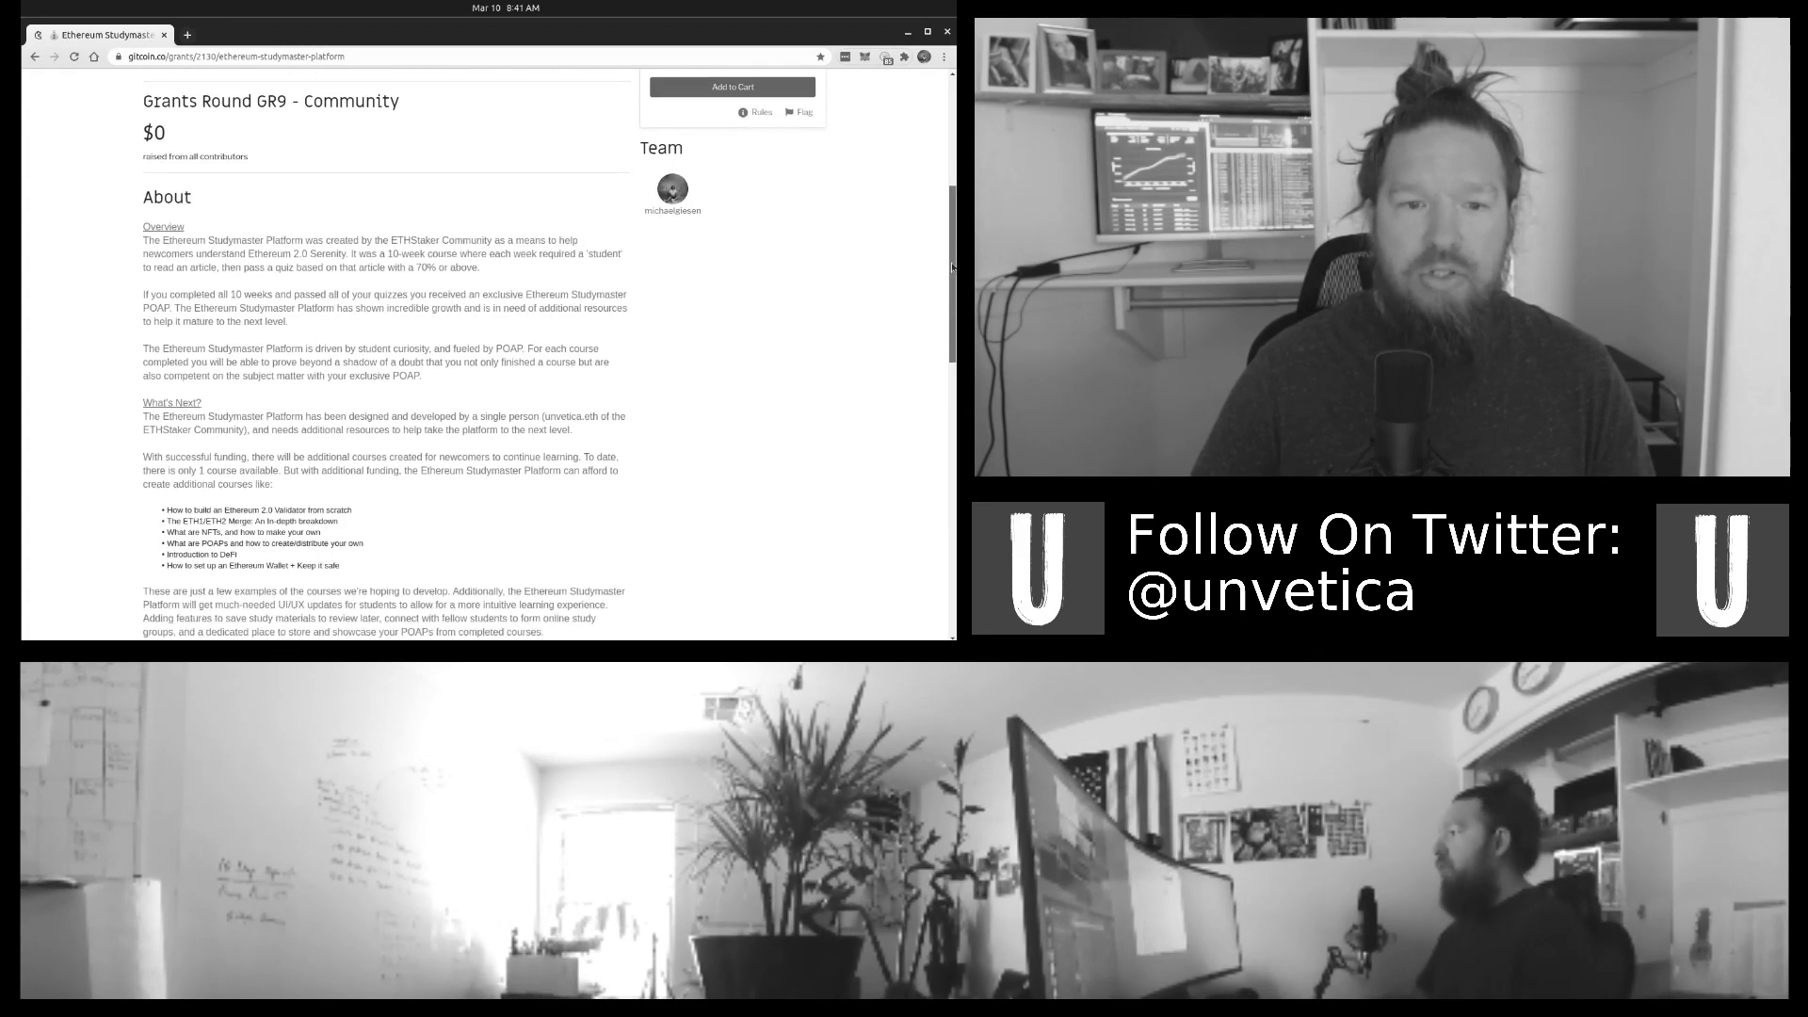
scroll("down", 3)
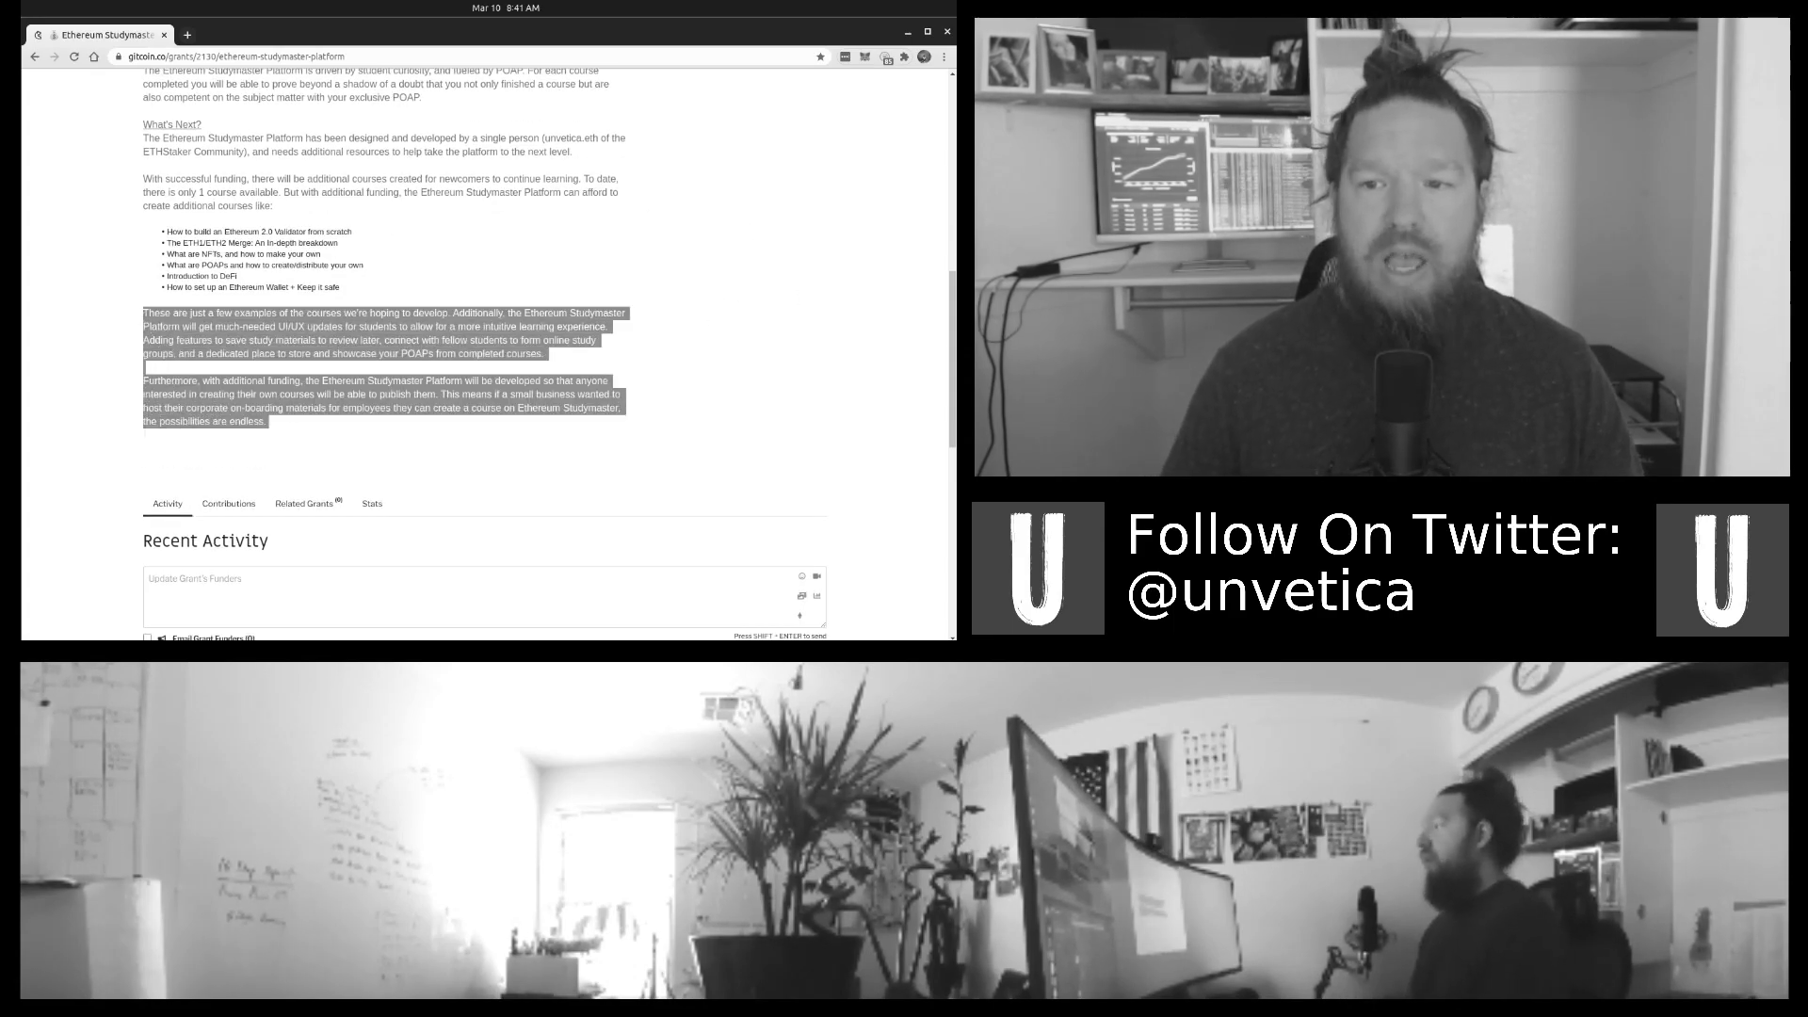
scroll("up", 3)
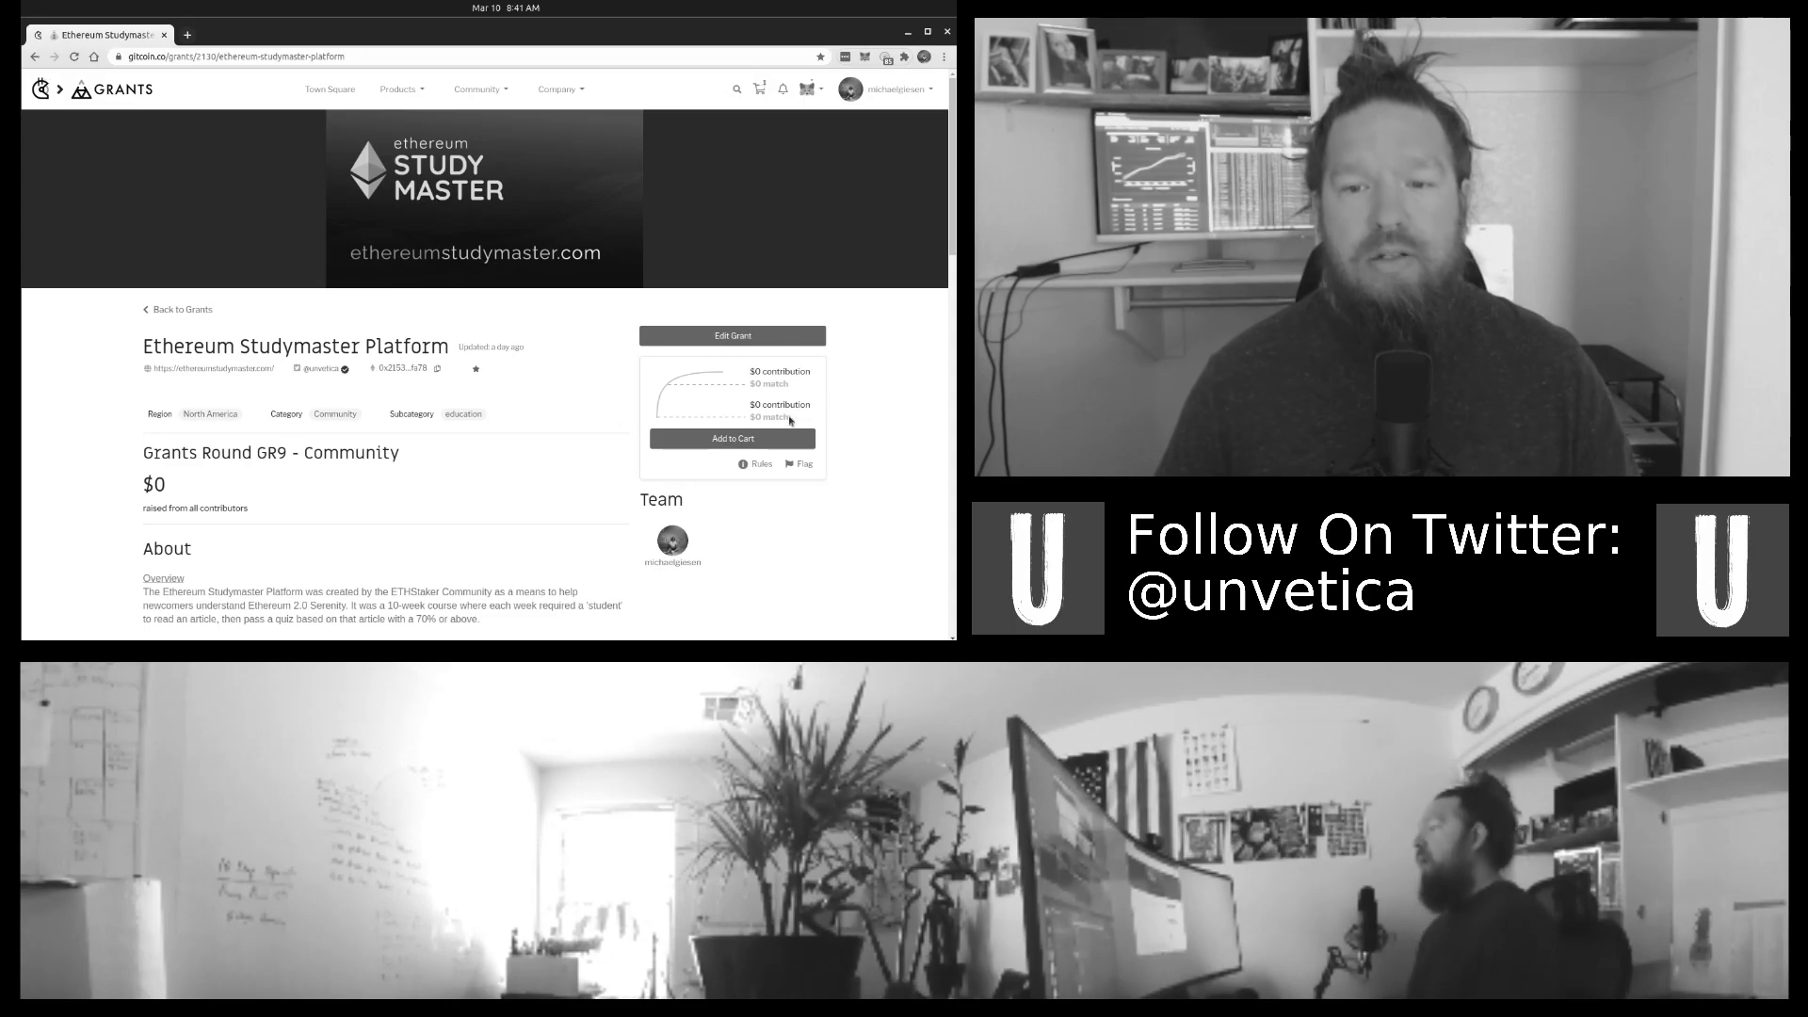
Step: Add the Ethereum Studymaster Platform grant to the Fund Grants cart and choose its contribution token
left_click(731, 439)
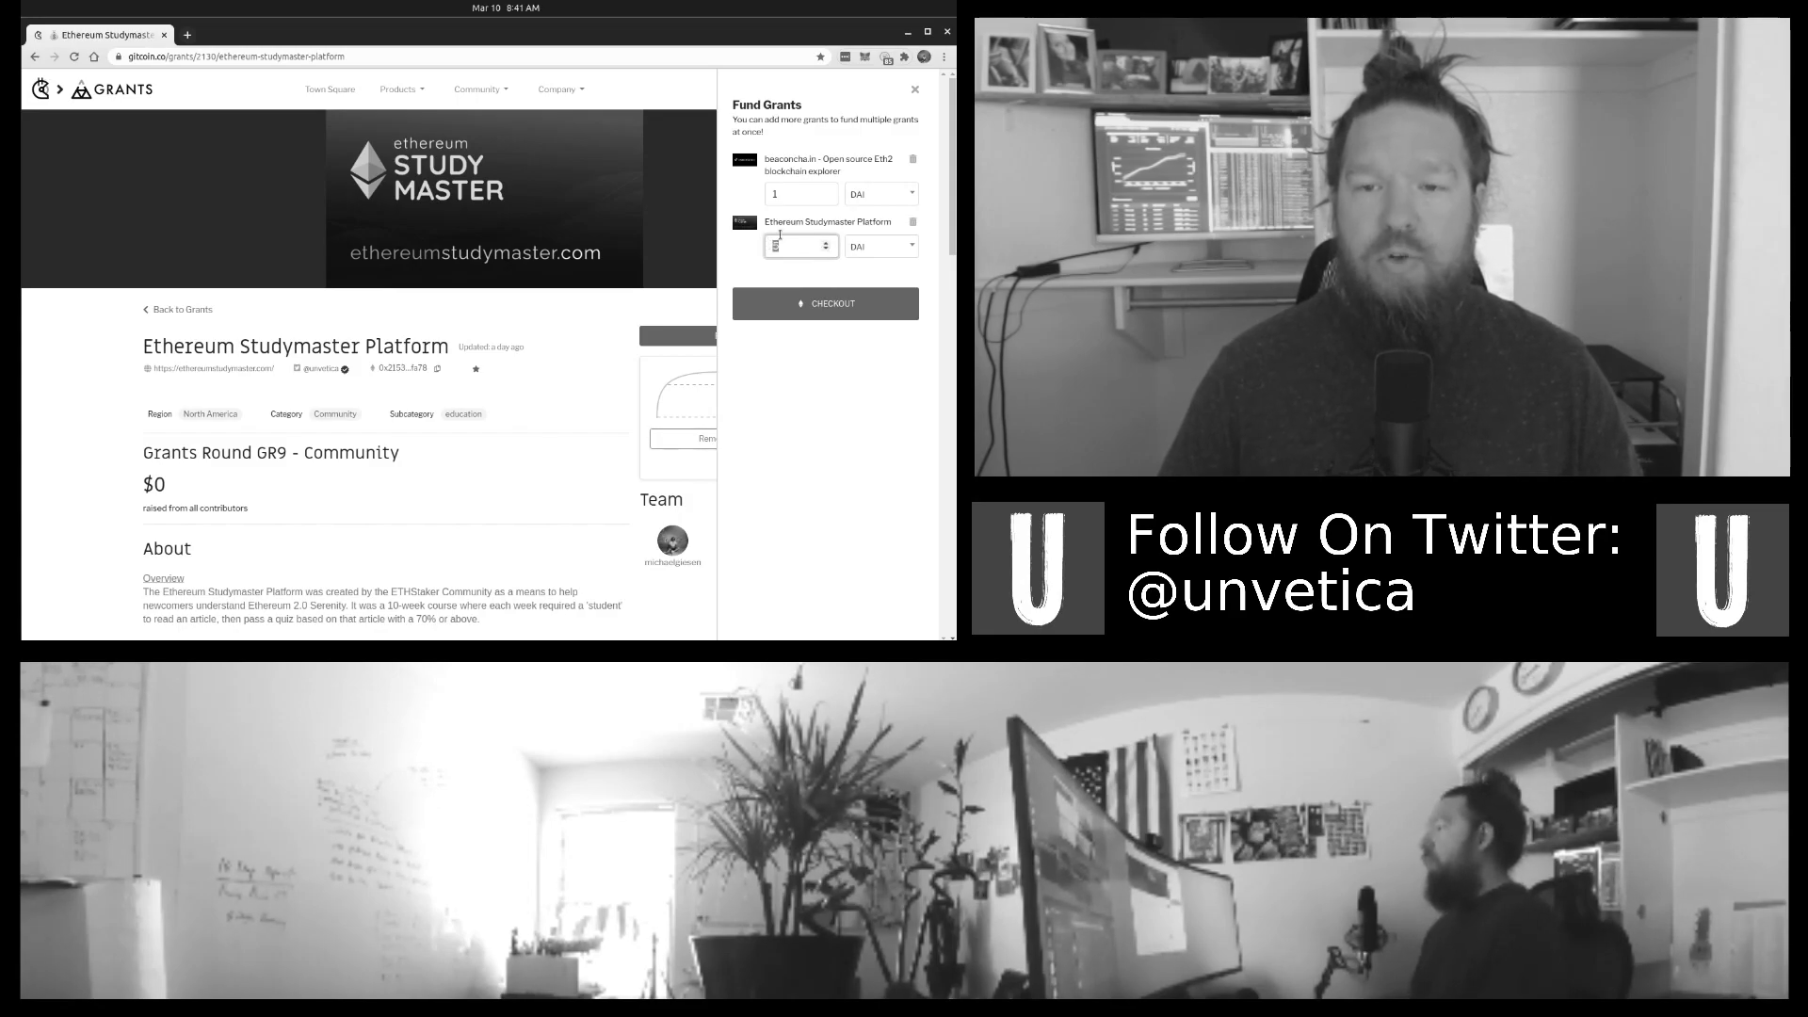
left_click(882, 245)
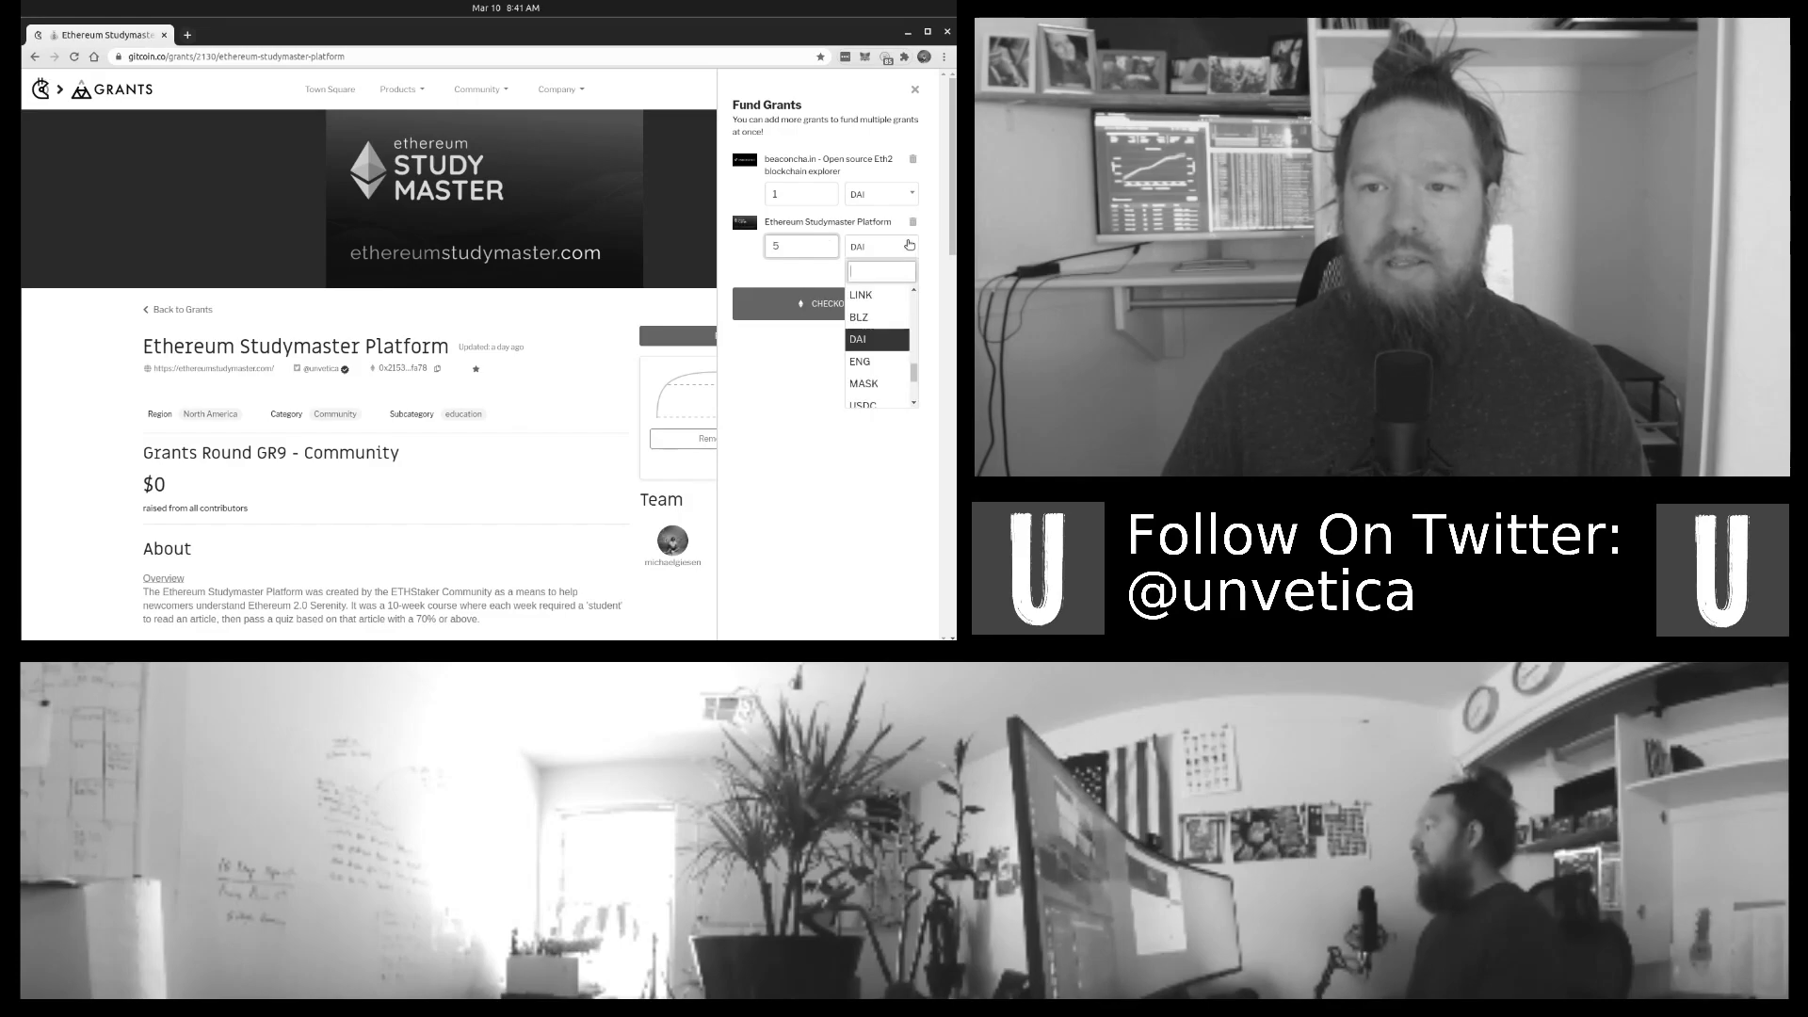